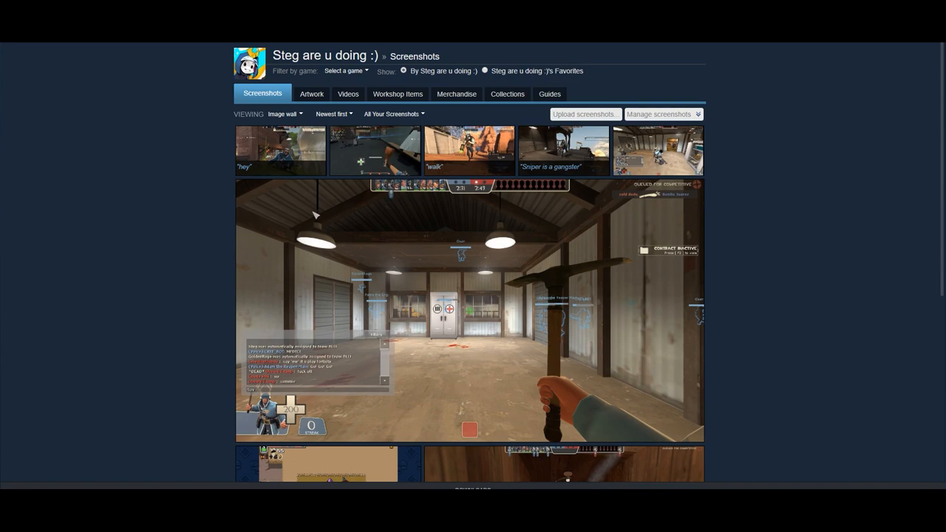
- Preview the walk screenshot and the beach screenshot with the jumping character in the larger viewer
left_click(374, 151)
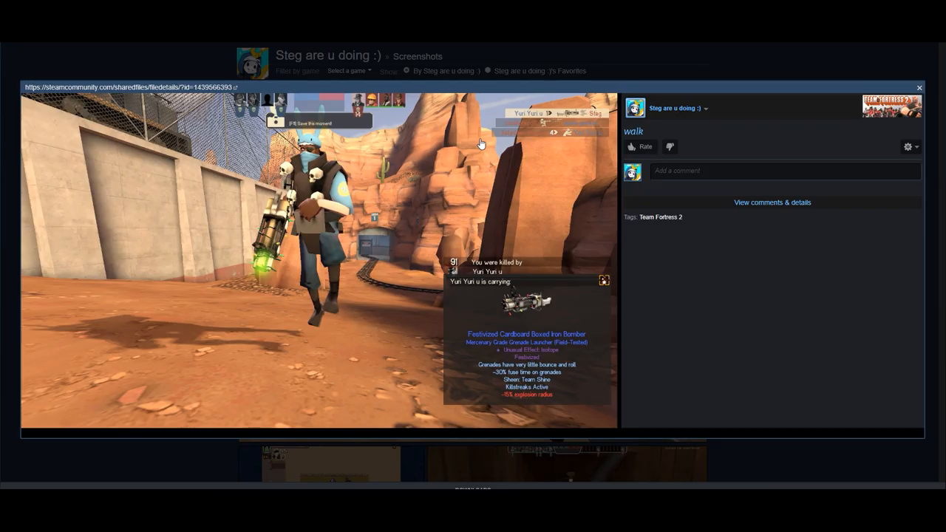
mouse_move(786, 137)
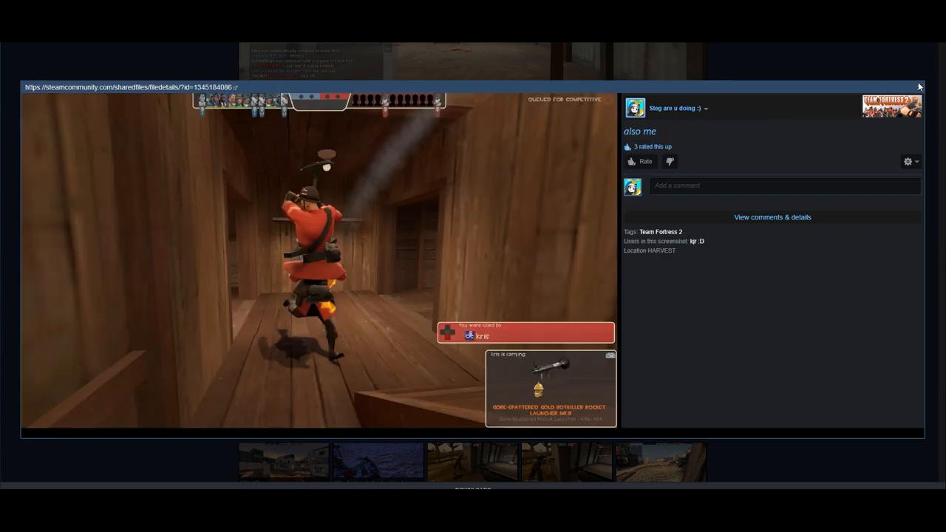
mouse_move(921, 91)
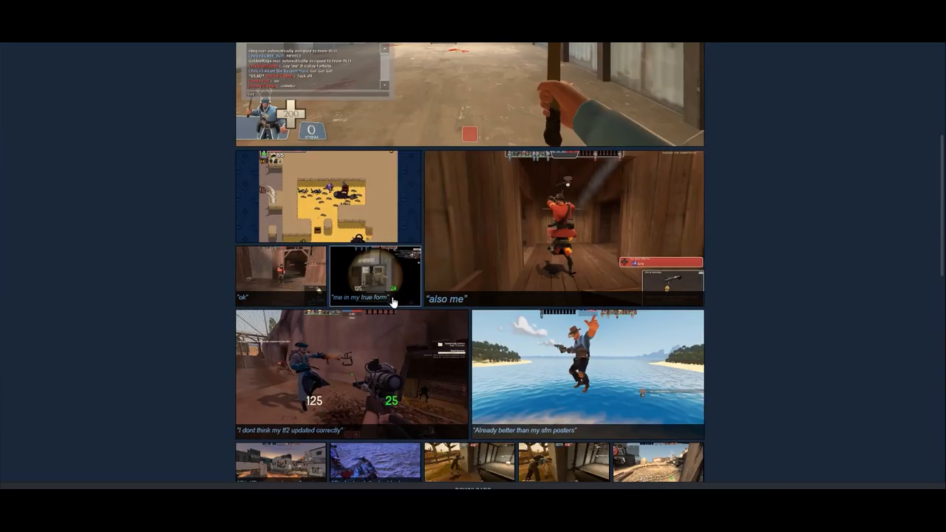
left_click(588, 369)
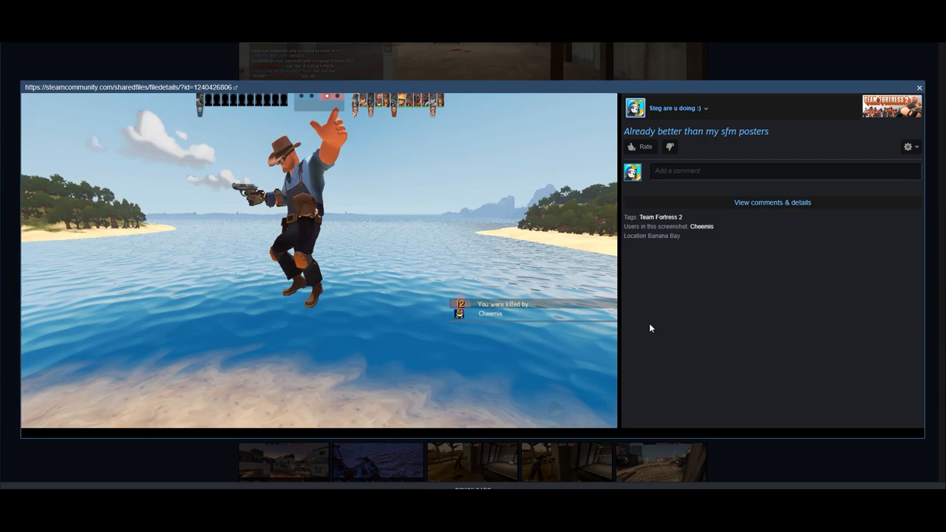
mouse_move(919, 85)
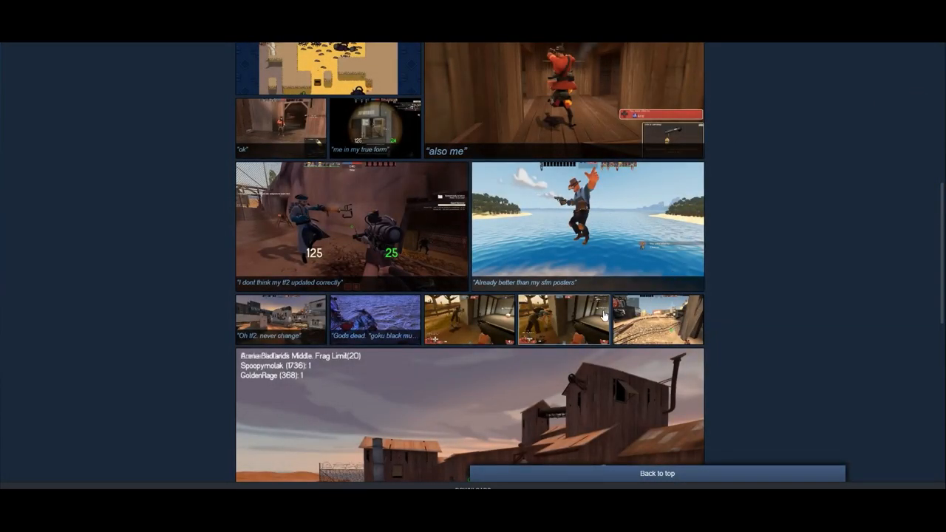
left_click(564, 318)
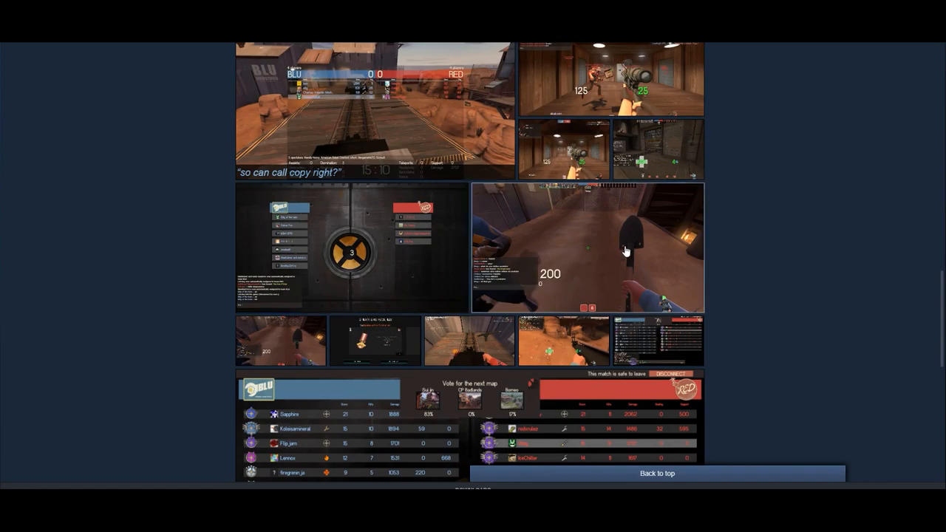
- Scroll further down the gallery, preview FreakyJax's kill-cam shot, and keep browsing
scroll("down", 3)
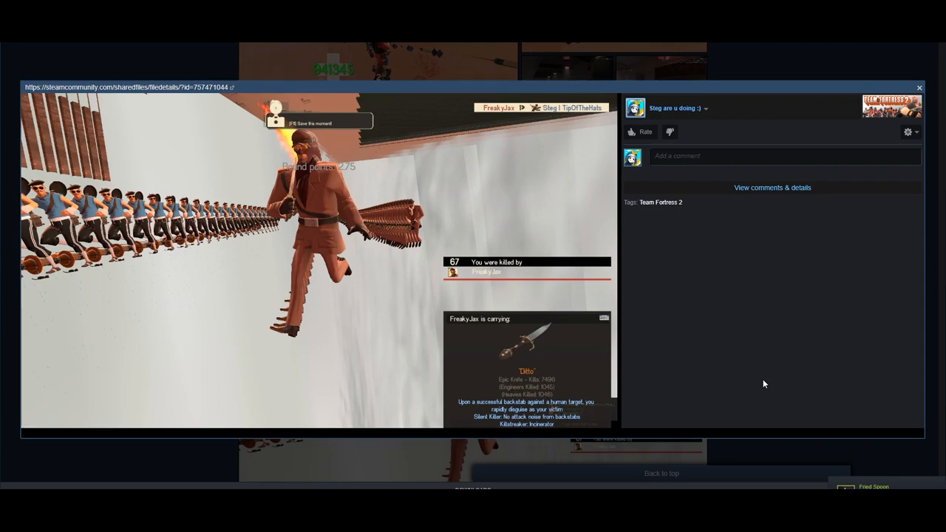
mouse_move(907, 104)
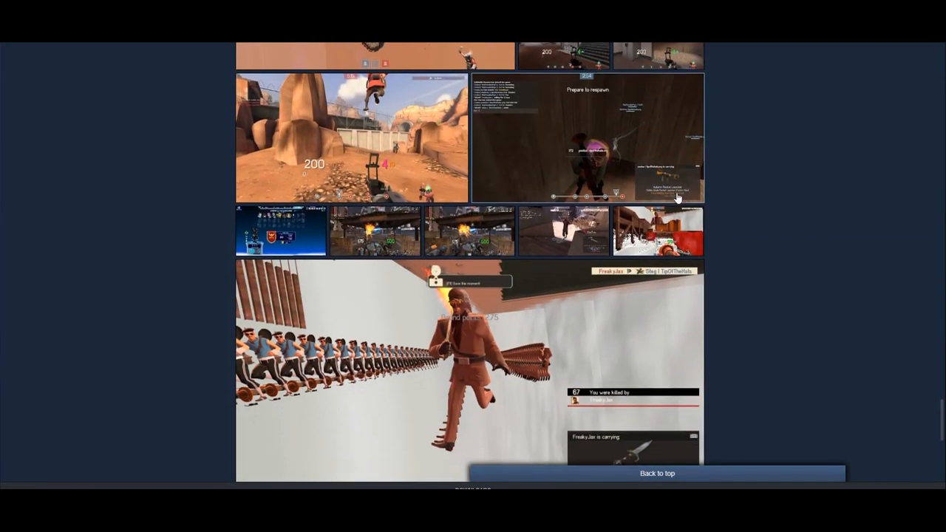
scroll("down", 3)
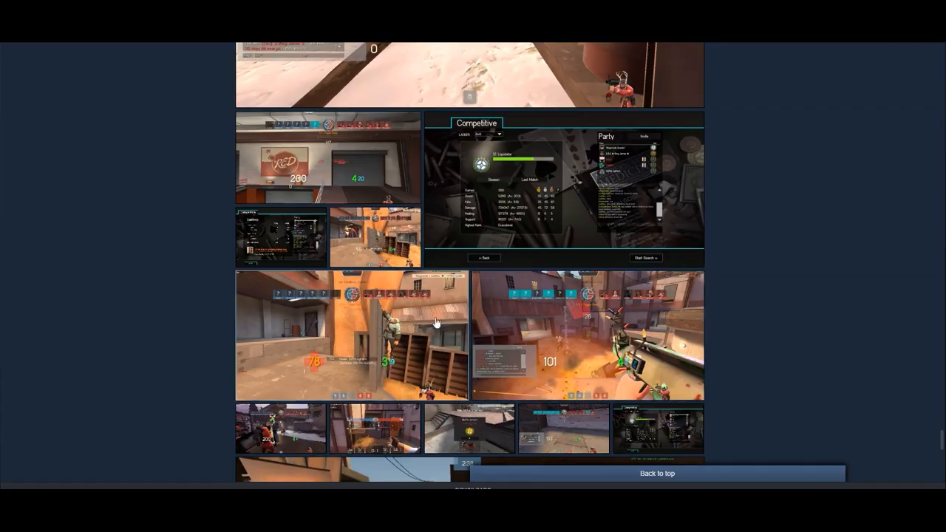
left_click(353, 334)
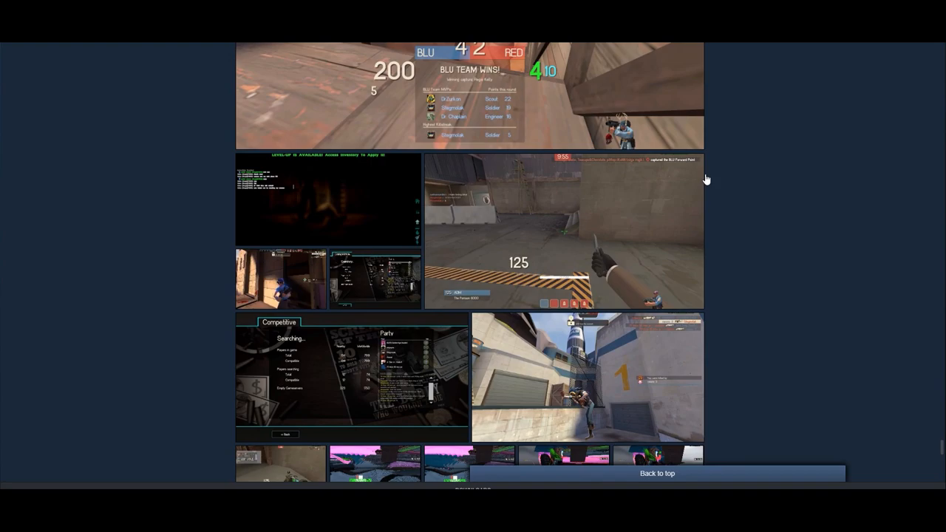
scroll("down", 3)
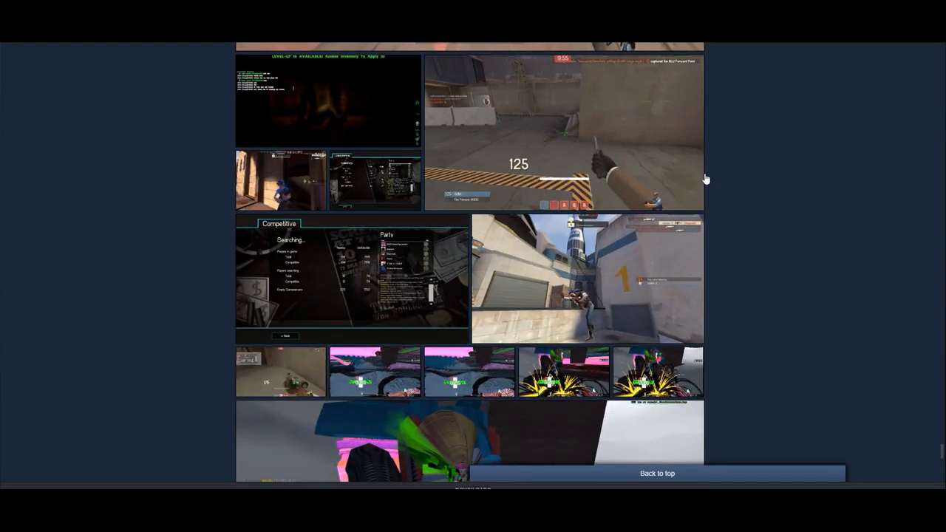
mouse_move(281, 182)
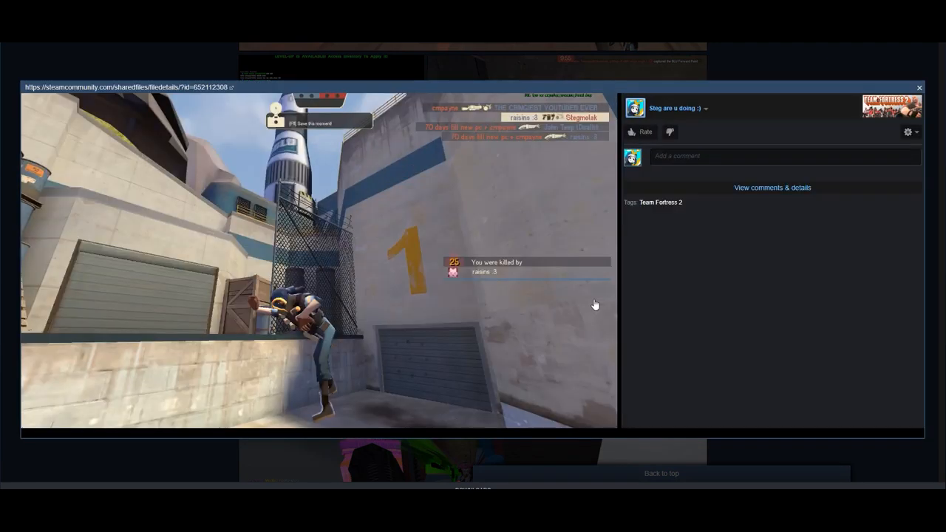
mouse_move(902, 88)
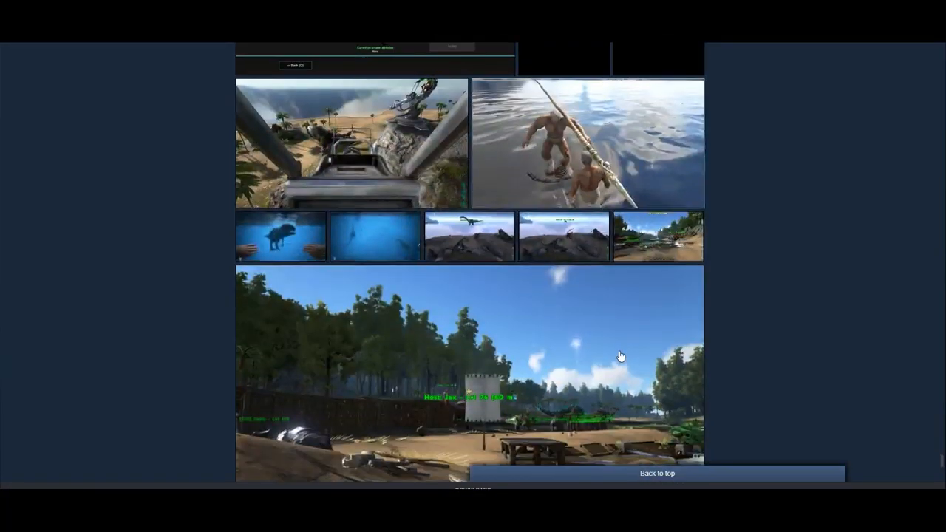
- Scroll down the gallery toward the 'Arows to all knees' shed screenshot
scroll("down", 3)
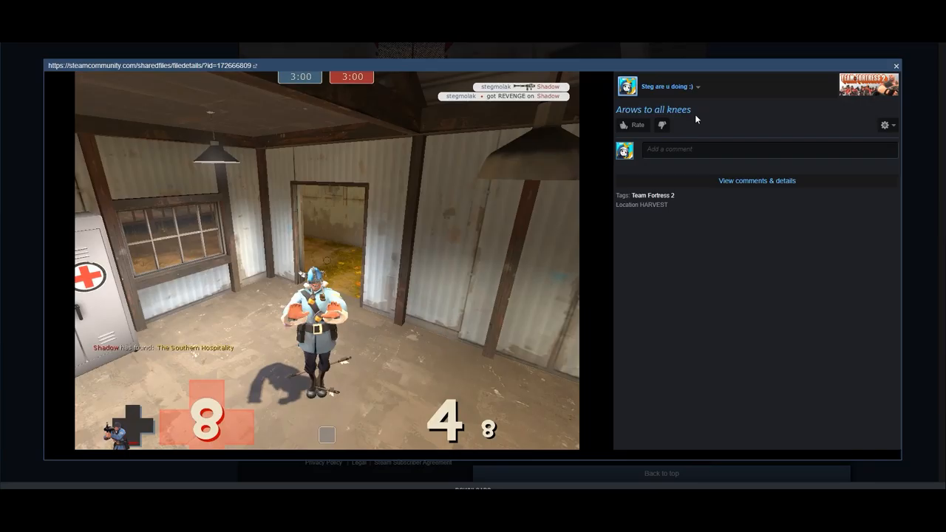
mouse_move(550, 126)
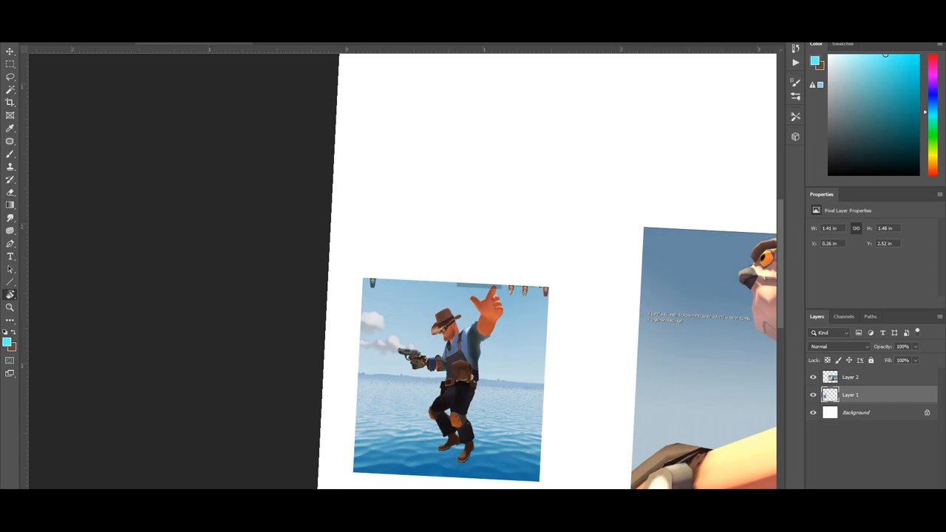
mouse_move(537, 177)
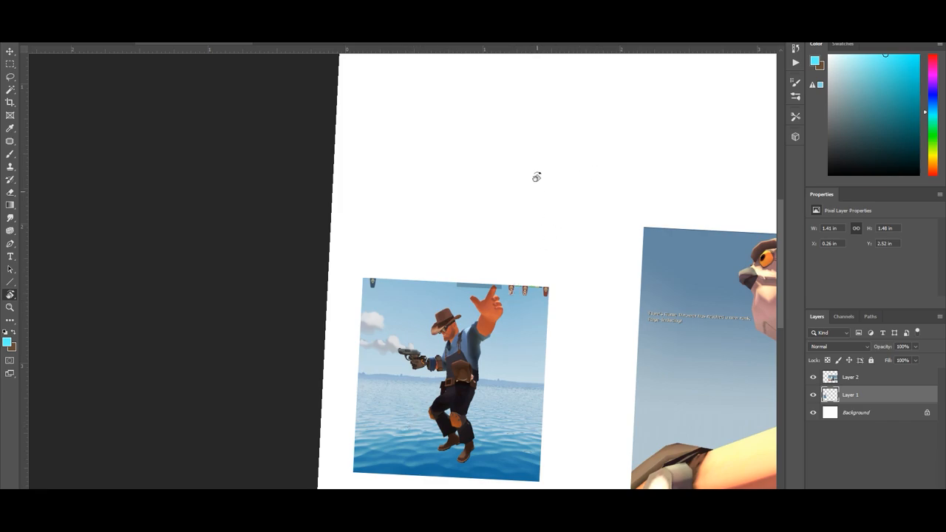
mouse_move(550, 335)
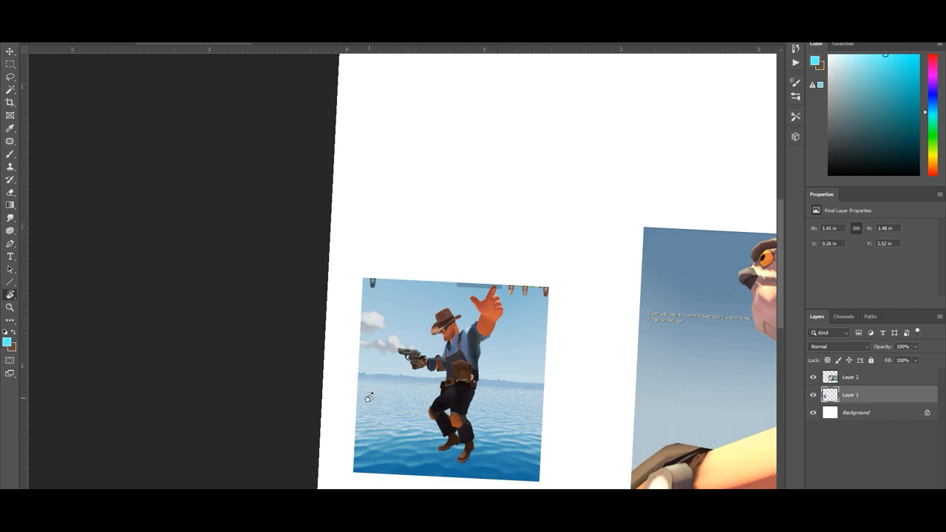
mouse_move(383, 366)
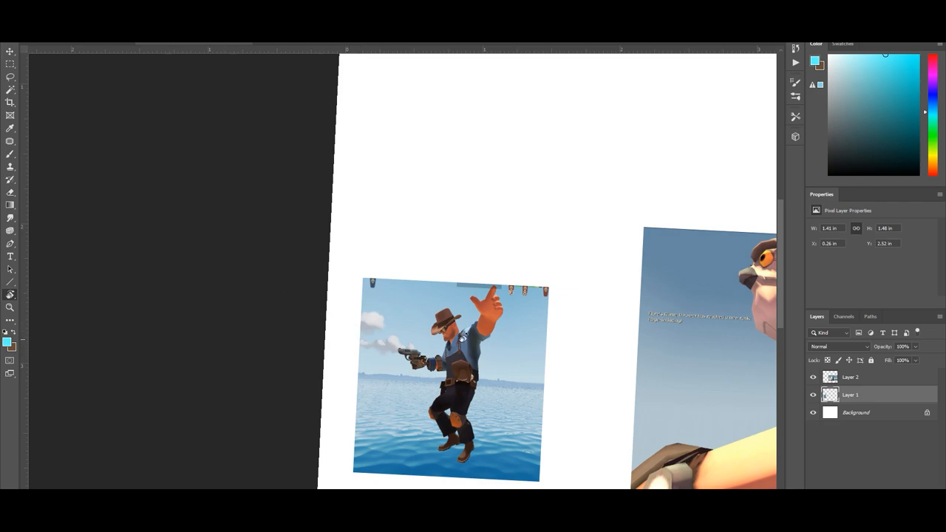
mouse_move(494, 331)
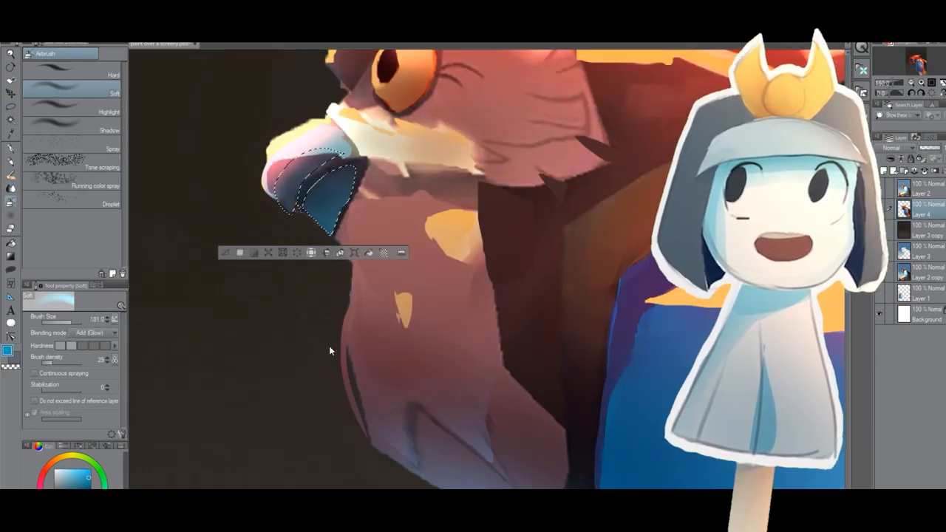
- Pick the airbrush tool from the left toolbar for the head's glowing highlights
left_click(12, 115)
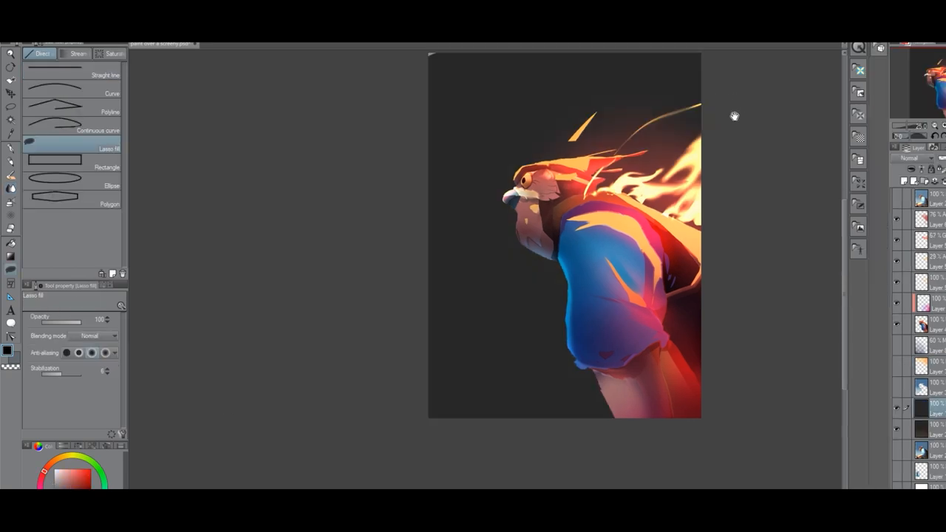
- Lasso an area along the poster's top edge to fill it dark
left_click_drag(732, 115, 374, 163)
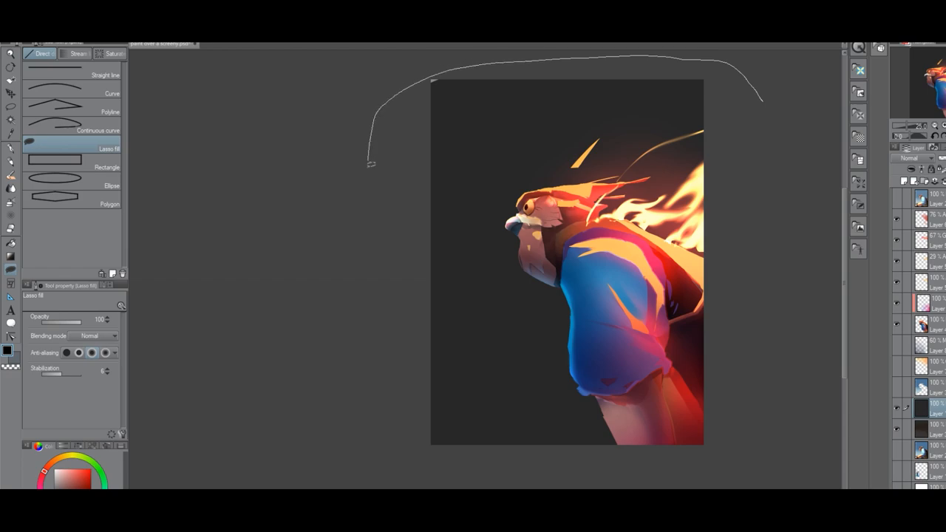